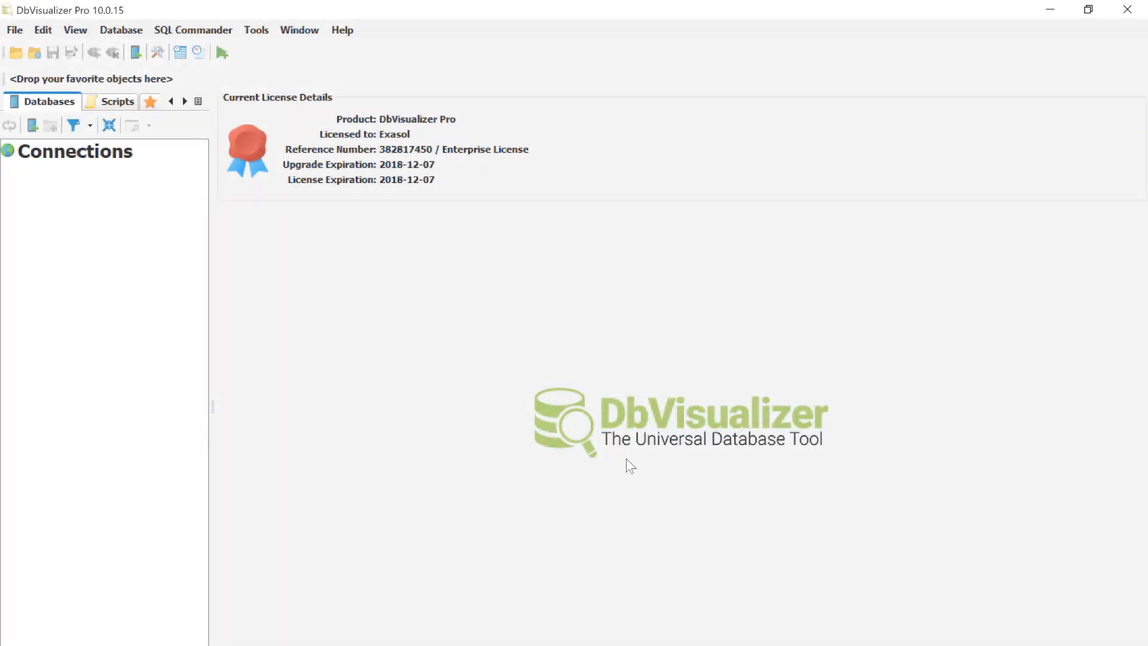
mouse_move(657, 481)
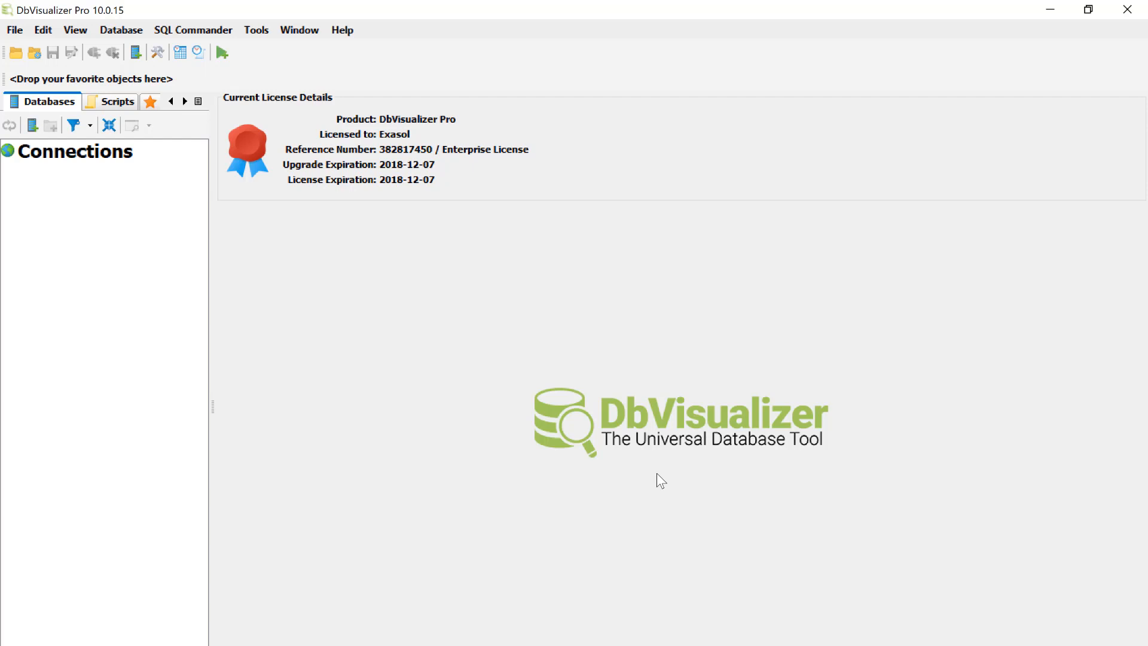
Step: Create a new Exasol-driver connection to localhost:8563 as user sys and finish it
right_click(66, 152)
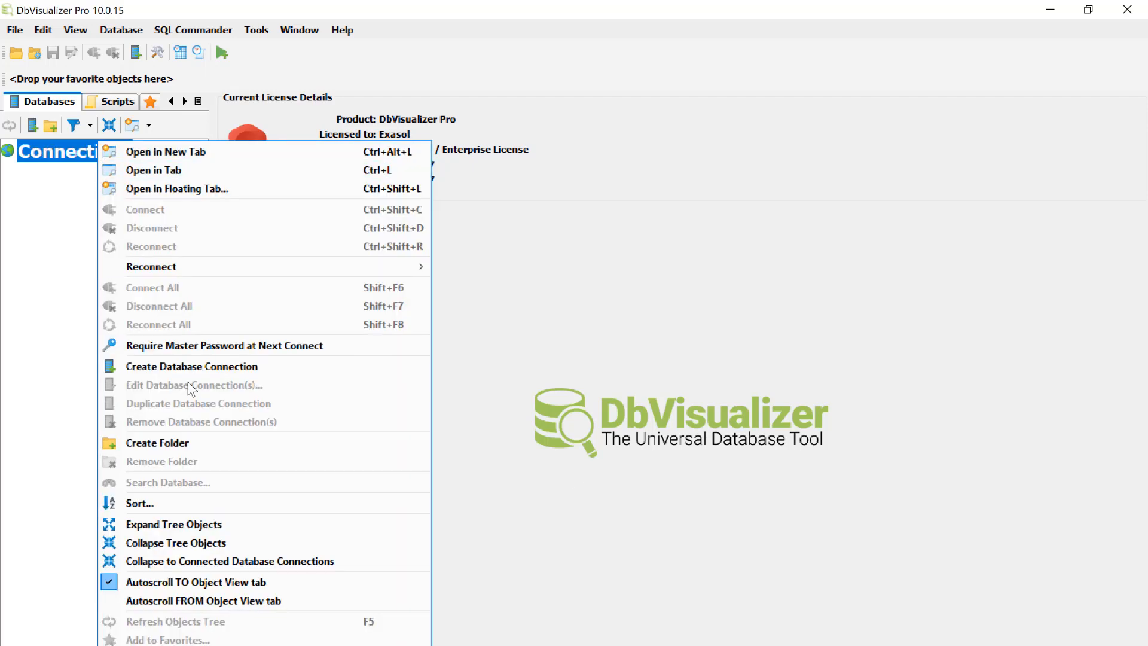
left_click(191, 367)
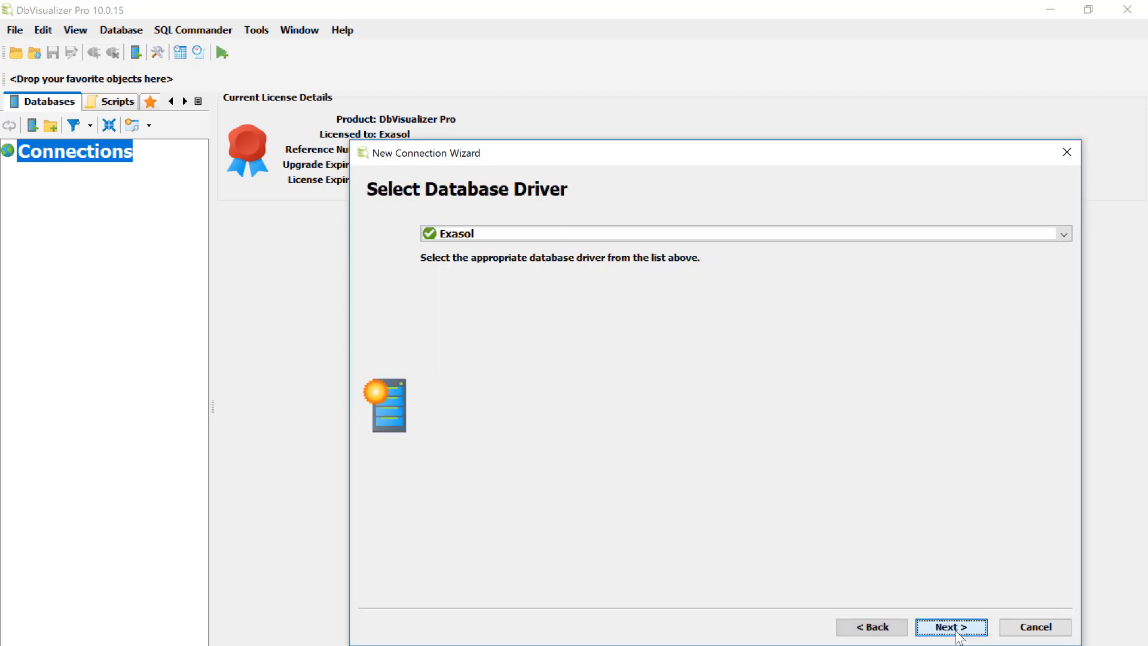
left_click(951, 626)
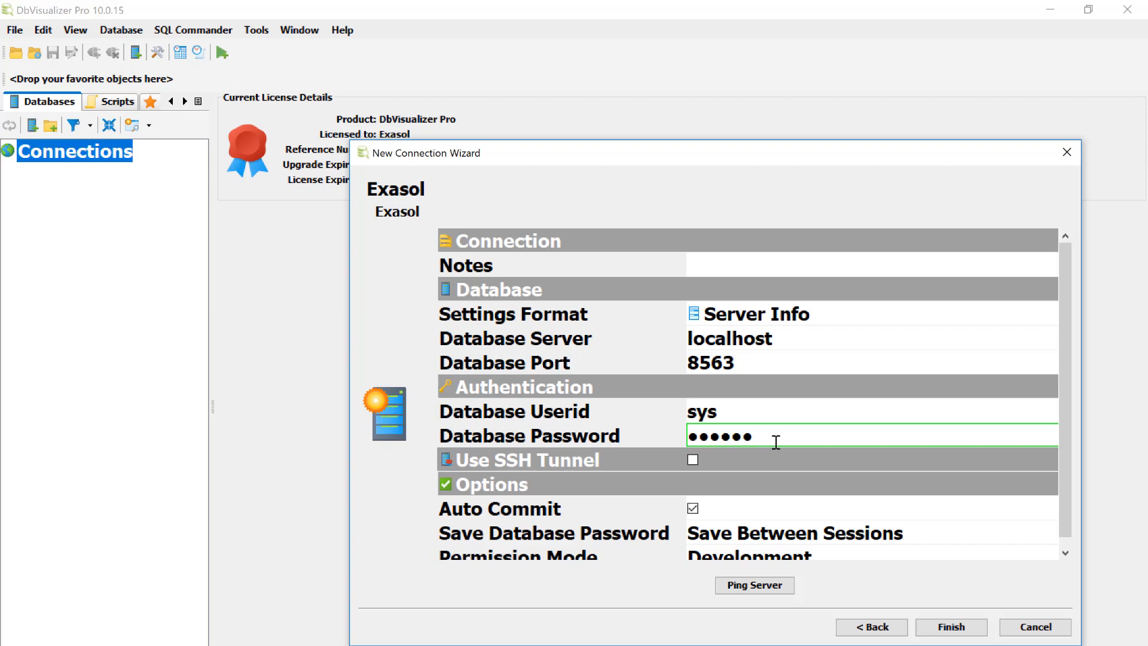
left_click(953, 643)
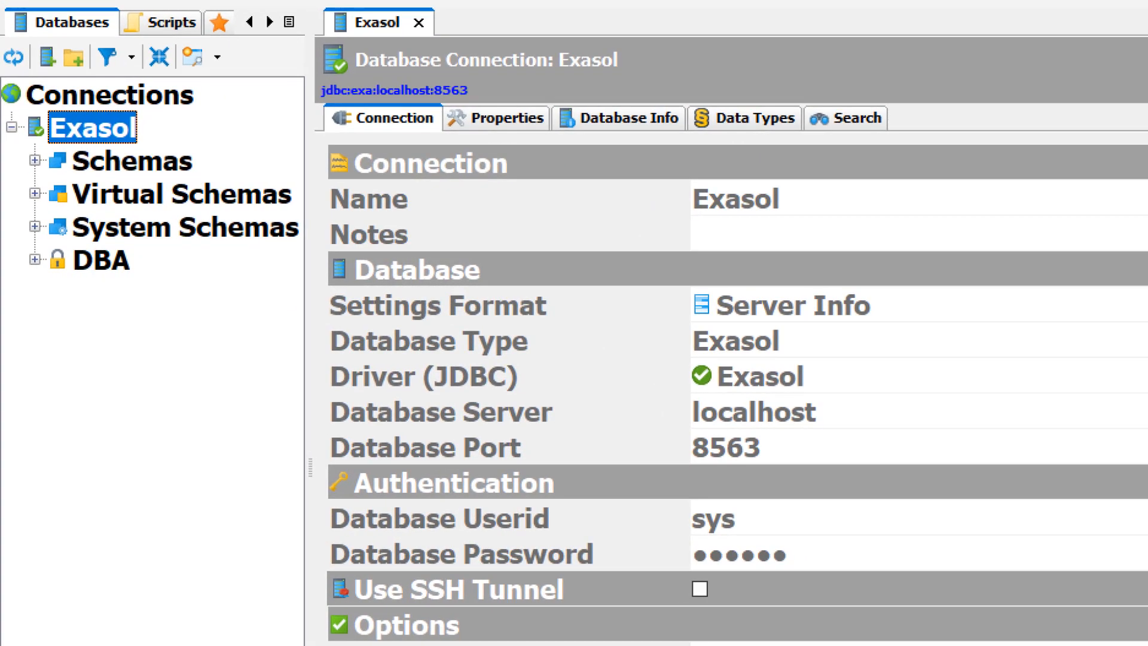
mouse_move(66, 186)
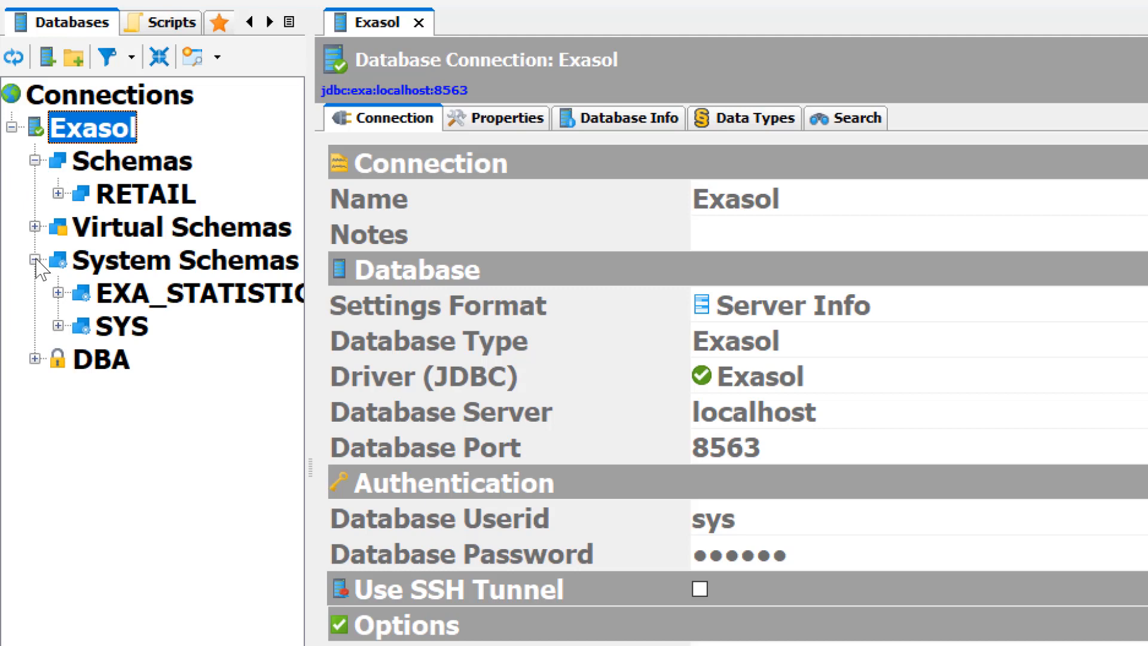
Step: Expand the DBA objects under the Exasol connection
left_click(57, 326)
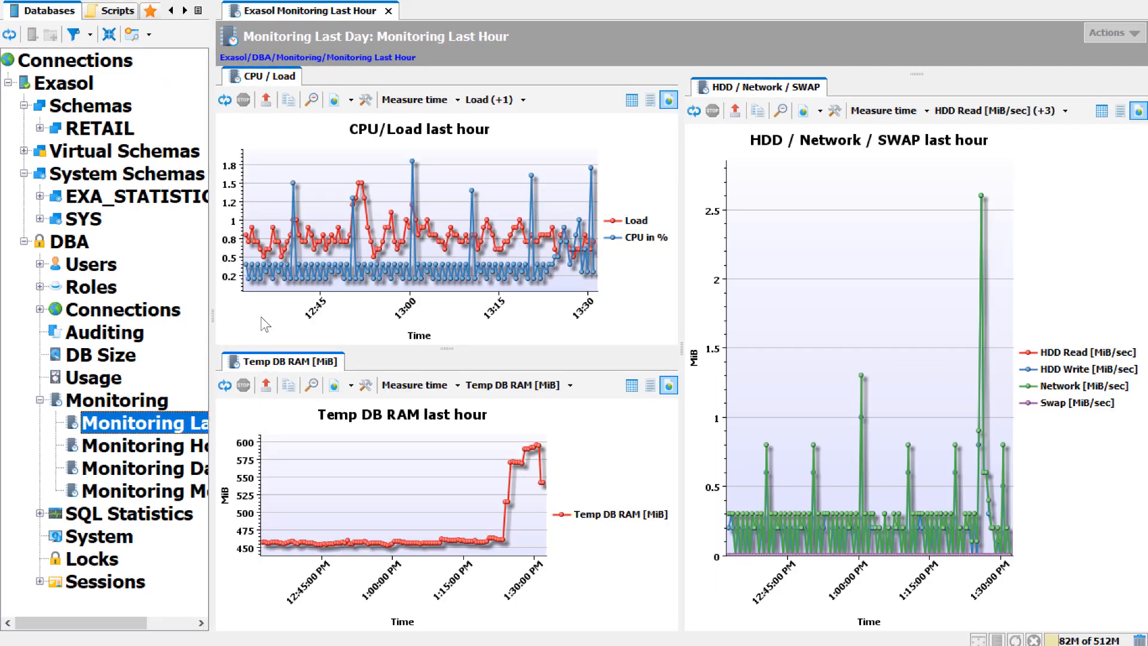
mouse_move(823, 485)
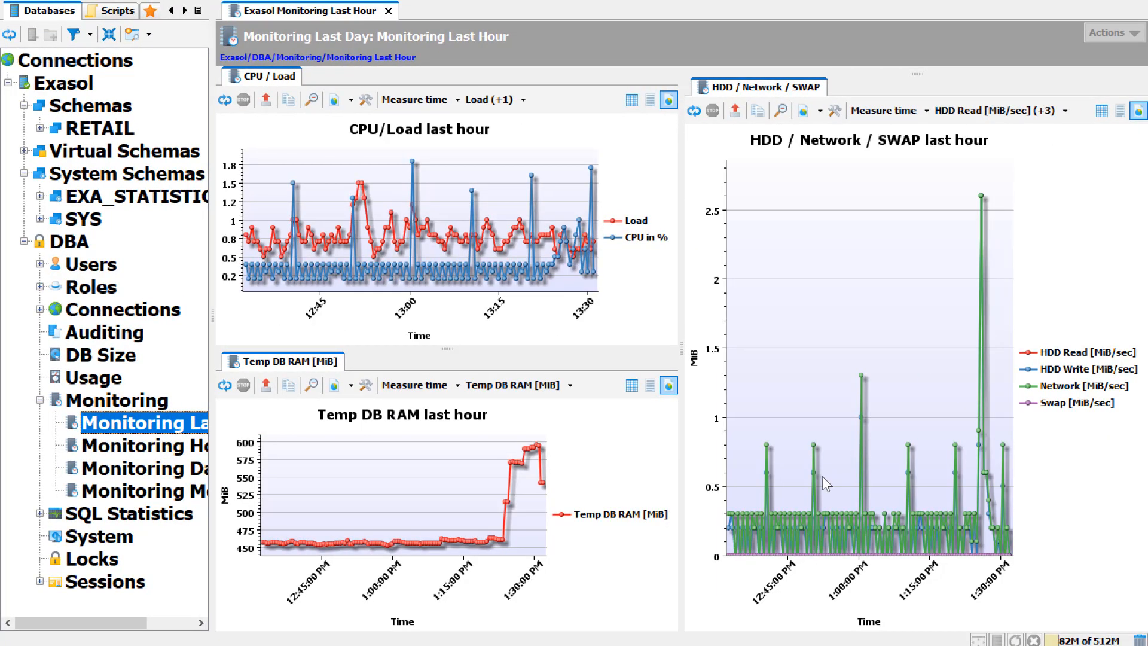
mouse_move(95, 357)
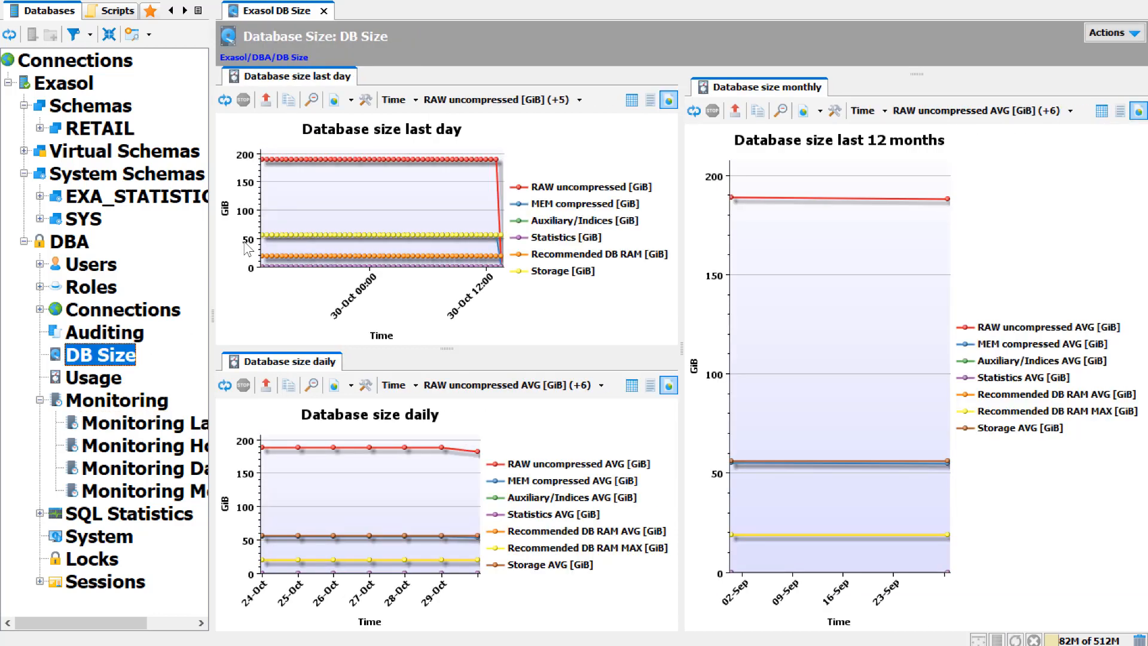
mouse_move(466, 285)
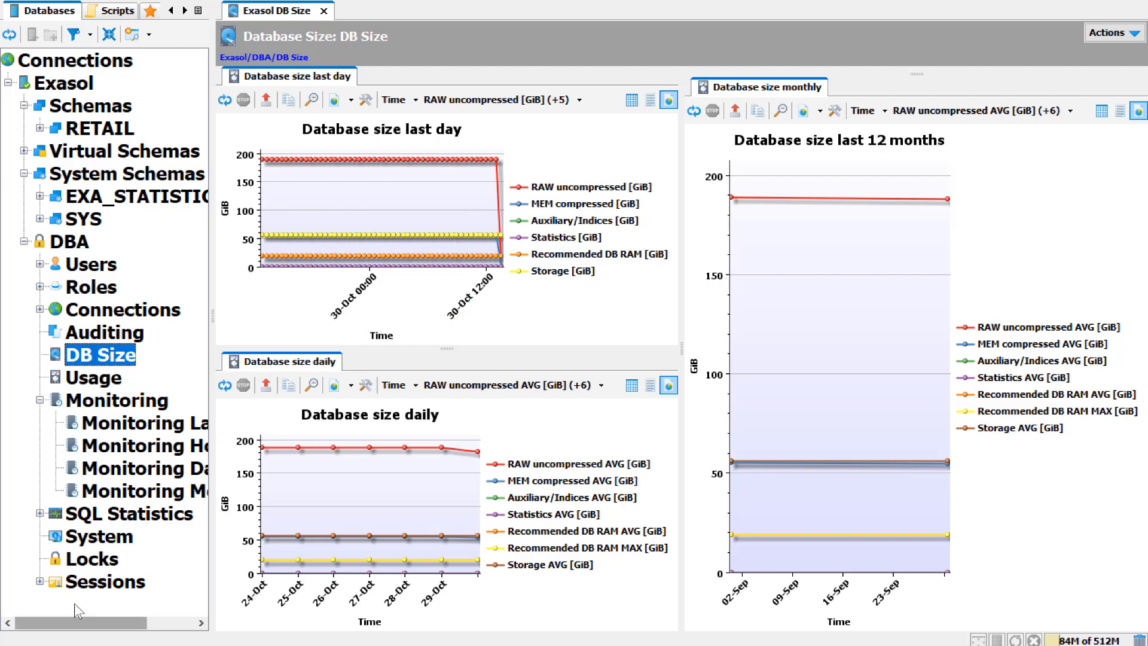
Step: From DBA Sessions, generate a KILL SESSION script for the currently executing session
left_click(88, 581)
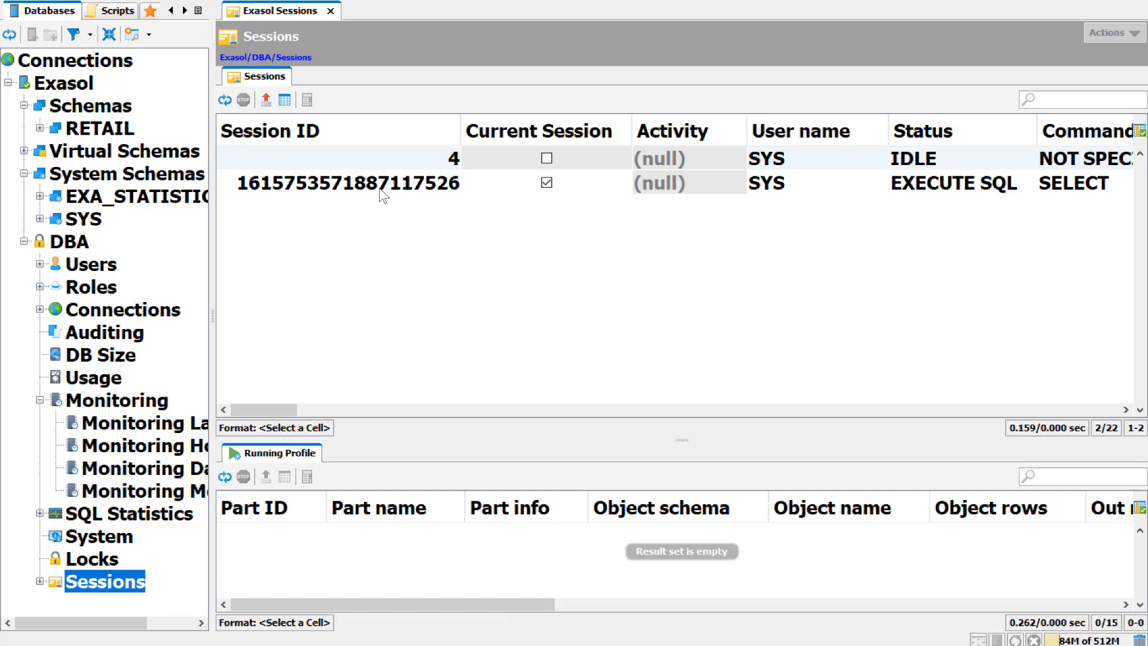
left_click(366, 183)
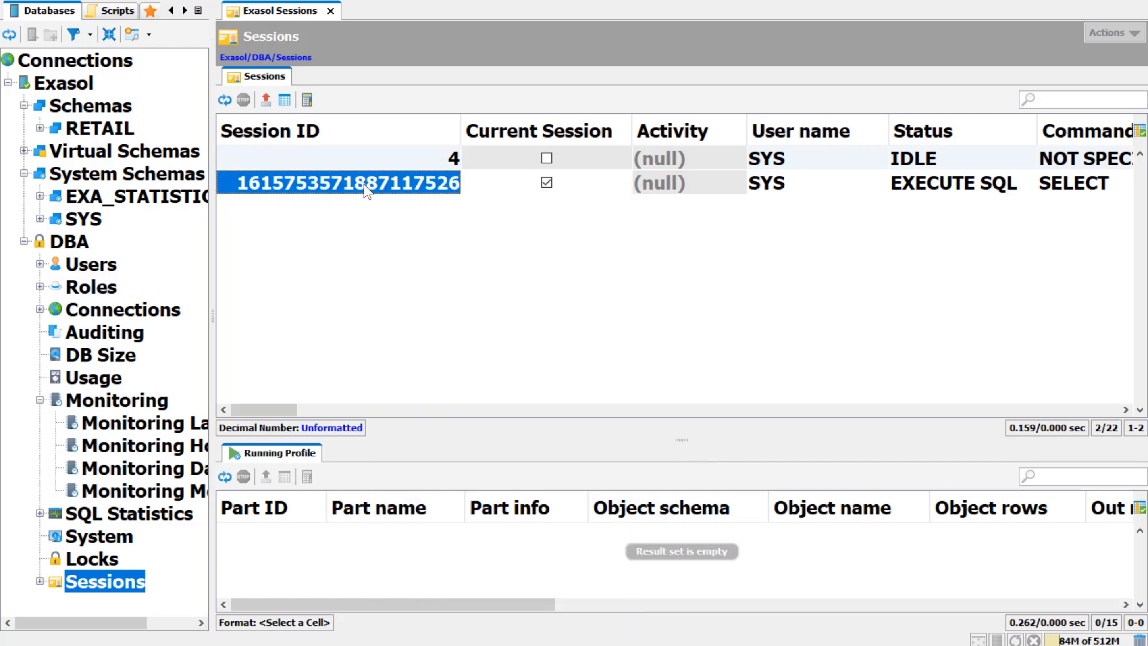
right_click(366, 187)
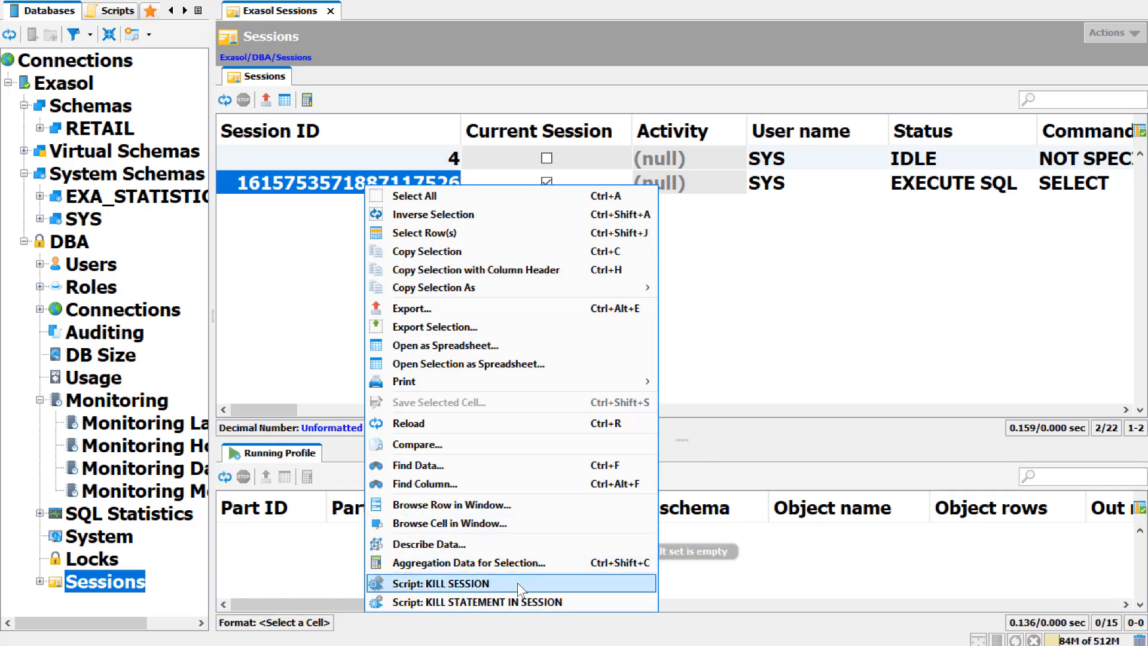
left_click(443, 583)
type("SELECT")
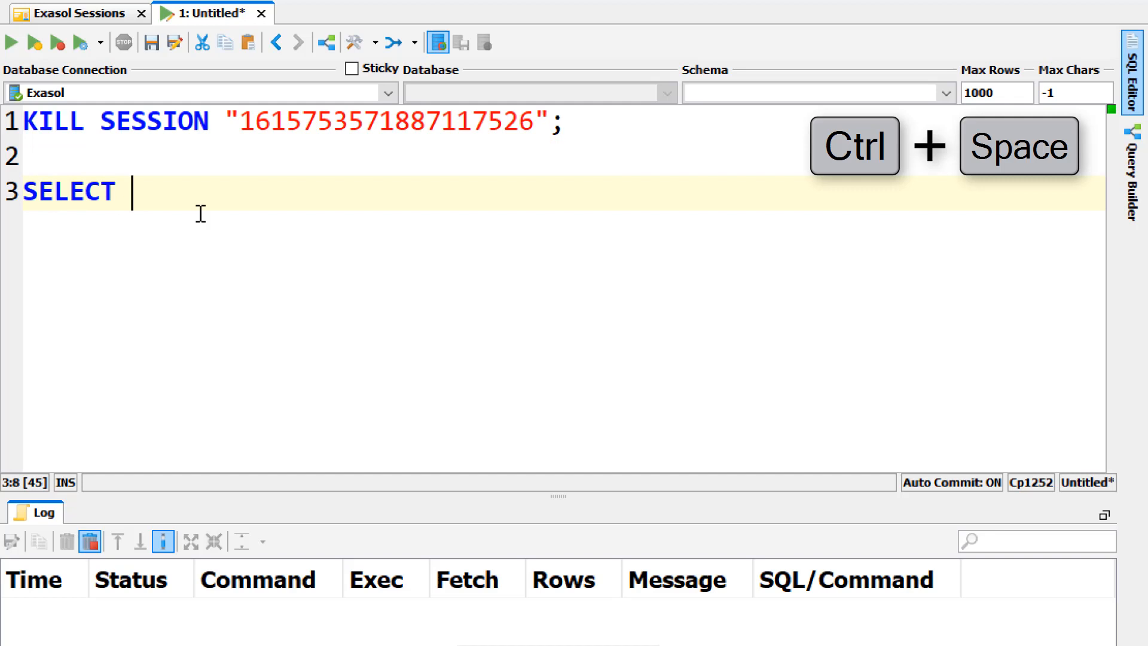
Step: Write the SELECT sales_date, COUNT(*) FROM RETAIL.SALES grouped by 1 query and run it
type("sales_date, COUNT(*) FROM sa")
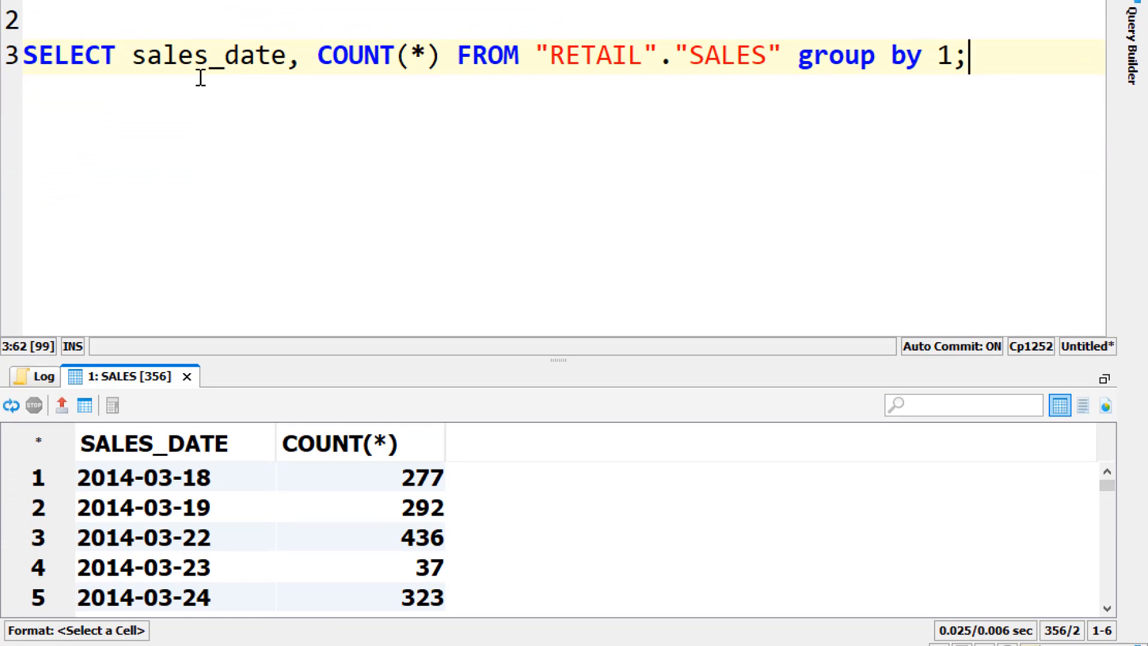
mouse_move(844, 139)
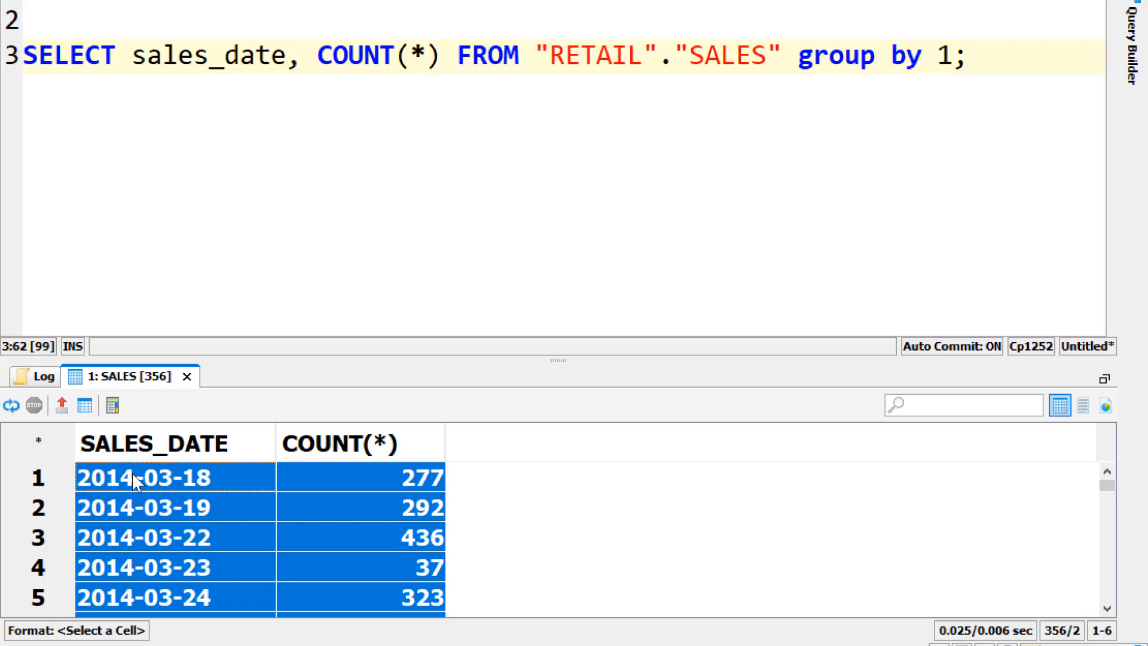
Step: Switch the 356 per-date sales count results from grid to a line chart
right_click(134, 478)
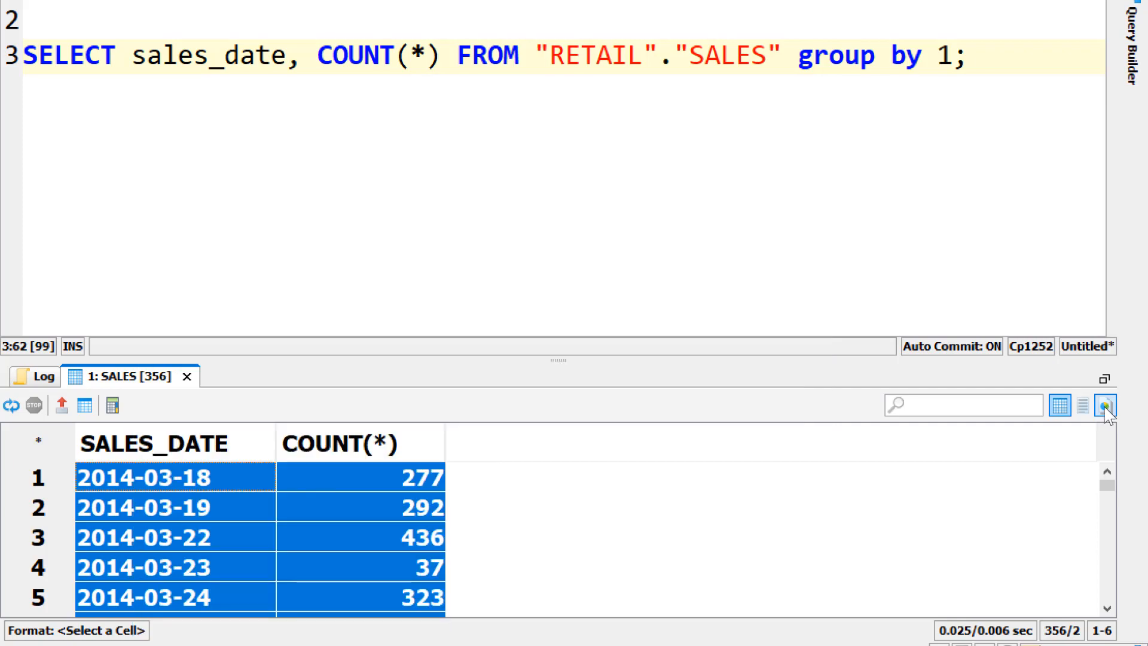
left_click(1105, 405)
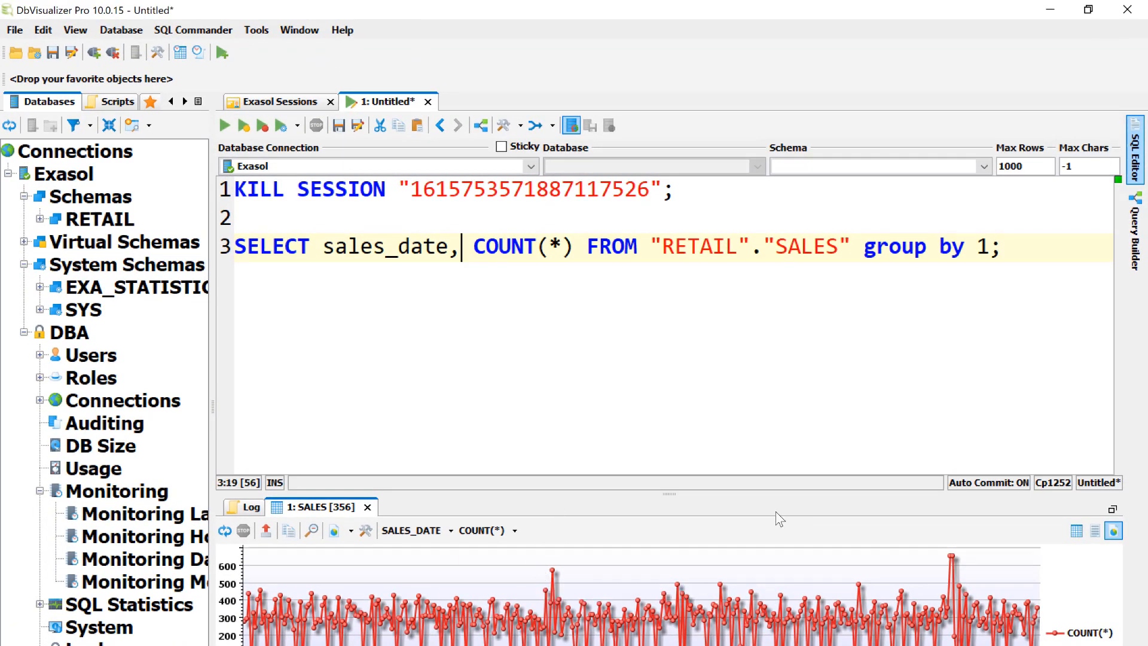
mouse_move(1090, 242)
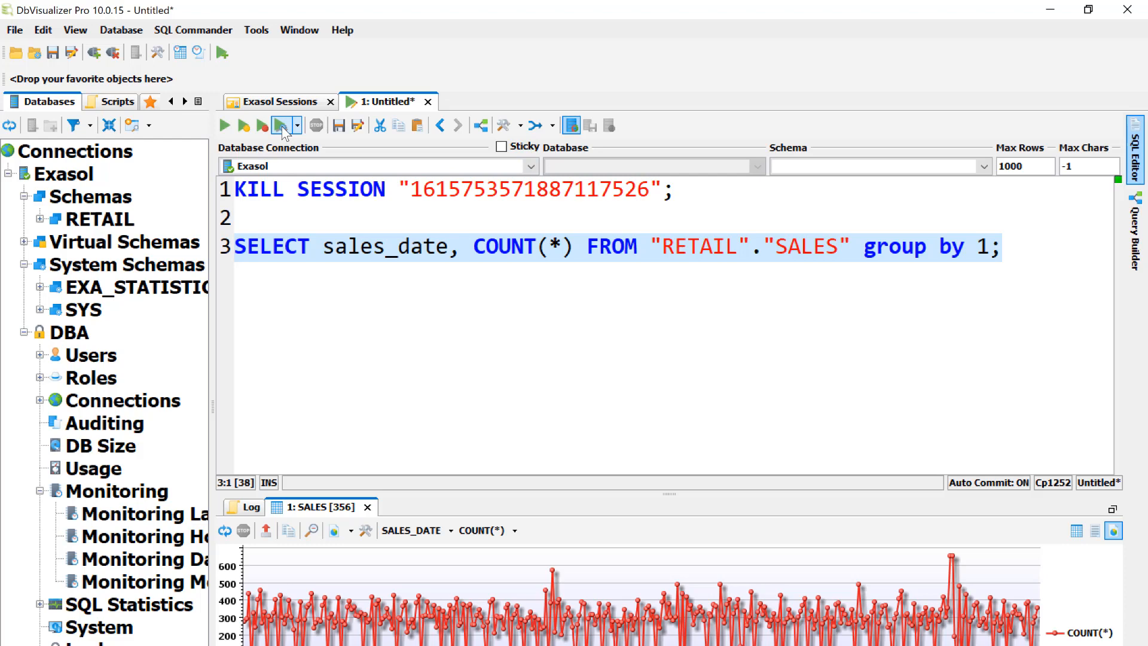
mouse_move(282, 127)
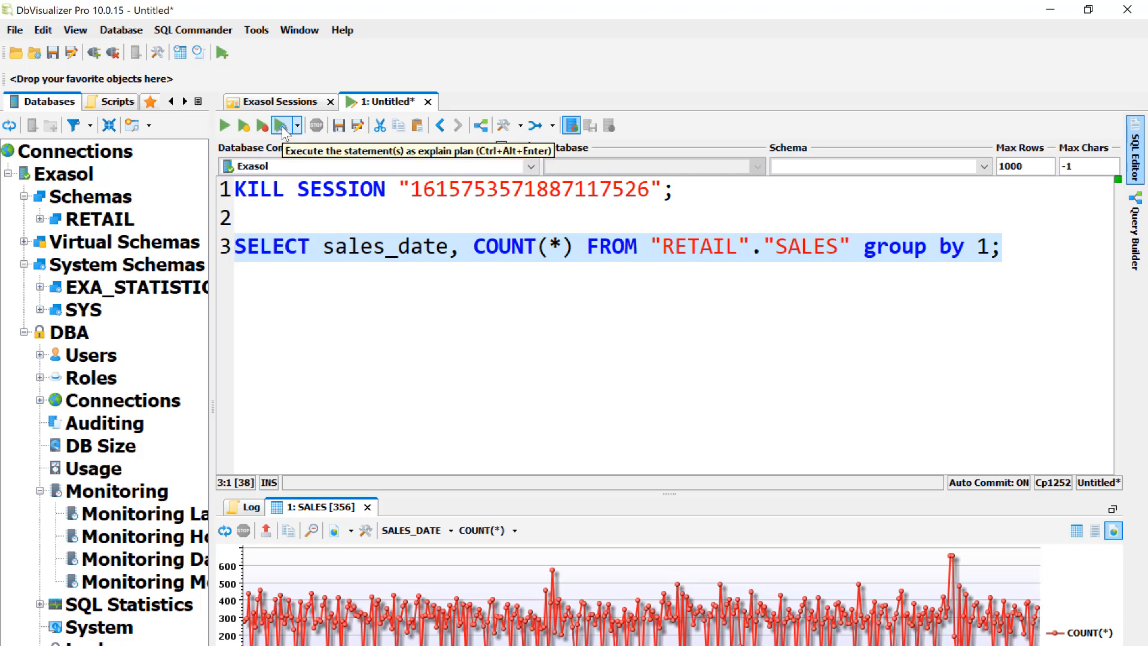
Step: Execute the per-date sales count query as an explain plan
left_click(280, 126)
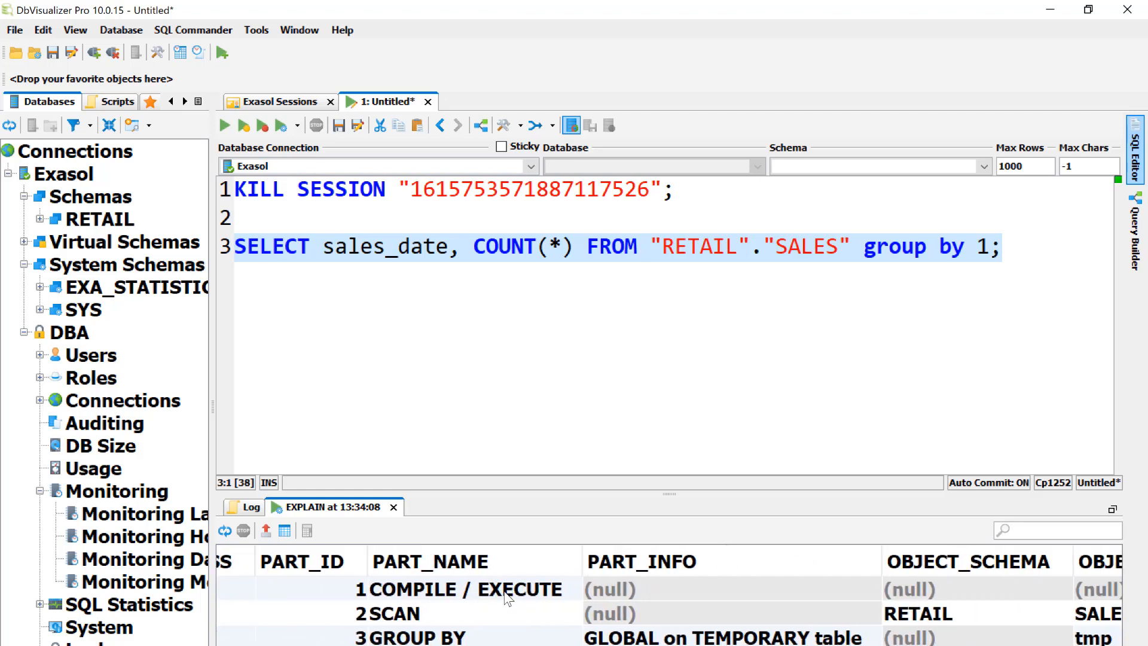
Step: Write CREATE SCRIPT foo(x) AS returning SELECT * FROM cat after --/ and set schema RETAIL
type("CREATE SCRIPT foo(")
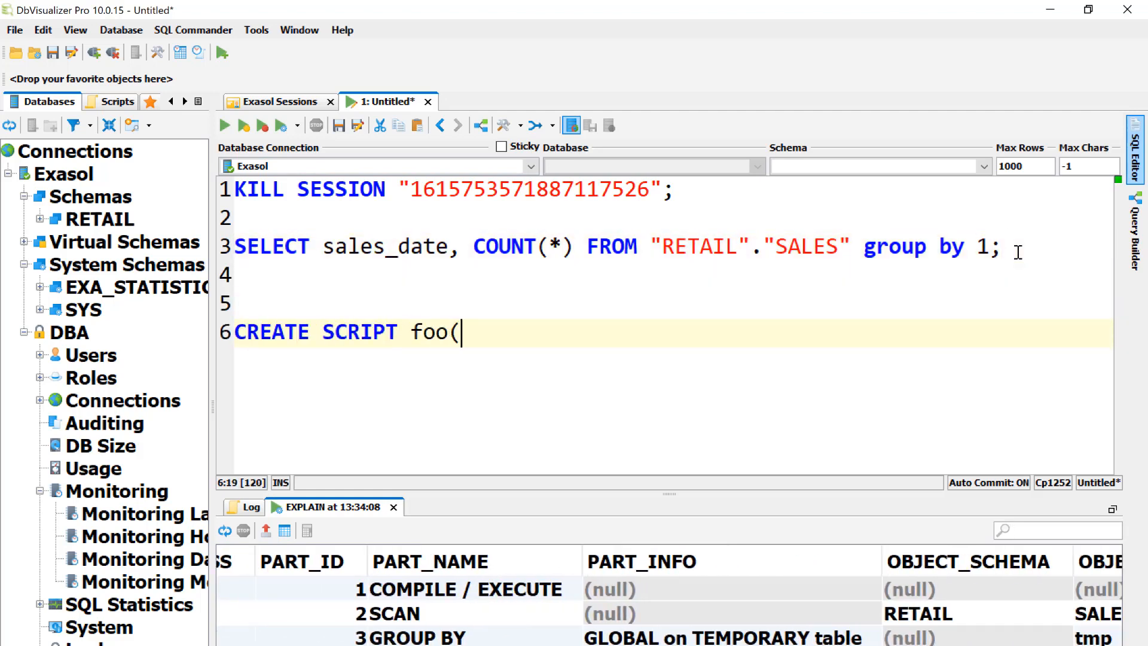
type("x) AS")
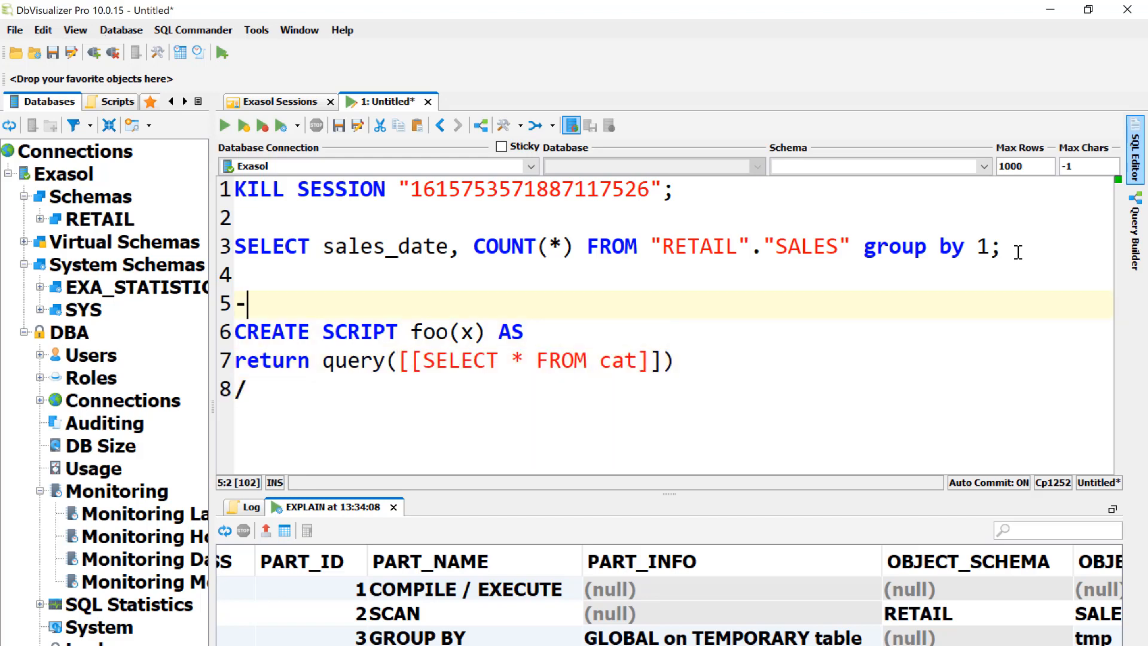
type("-/")
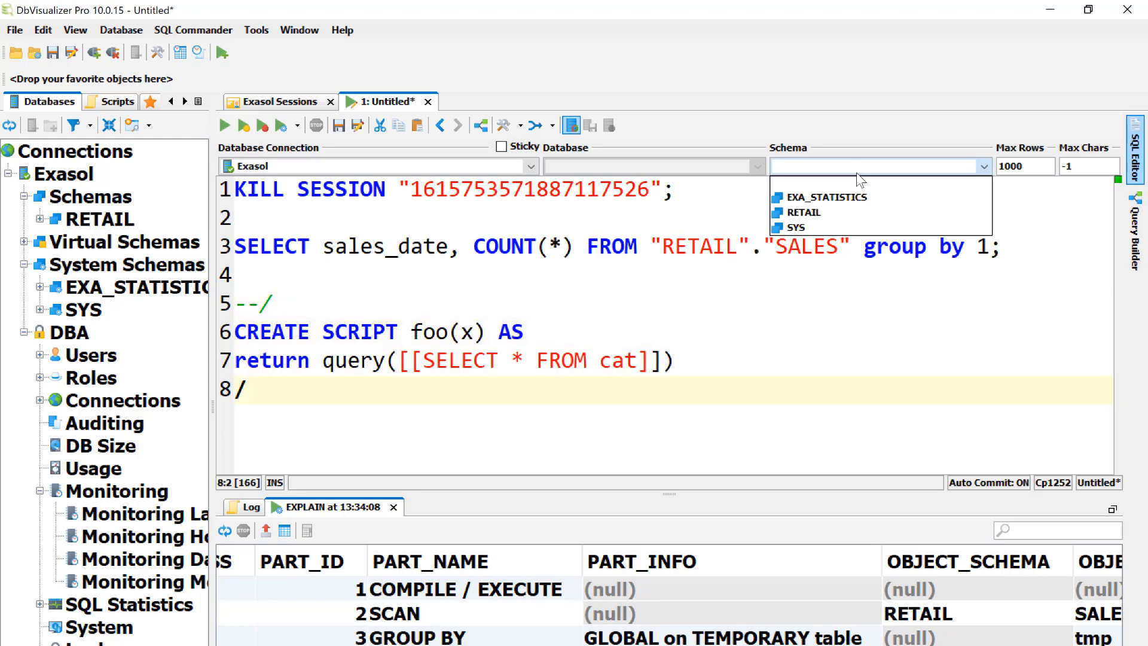
left_click(803, 213)
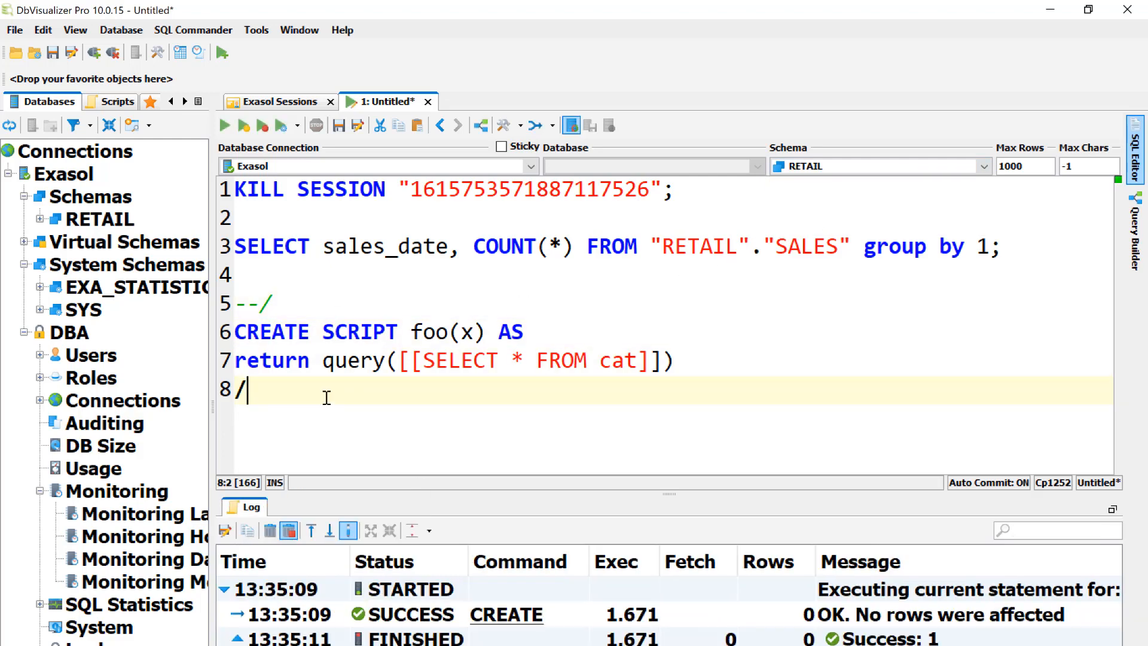
mouse_move(106, 251)
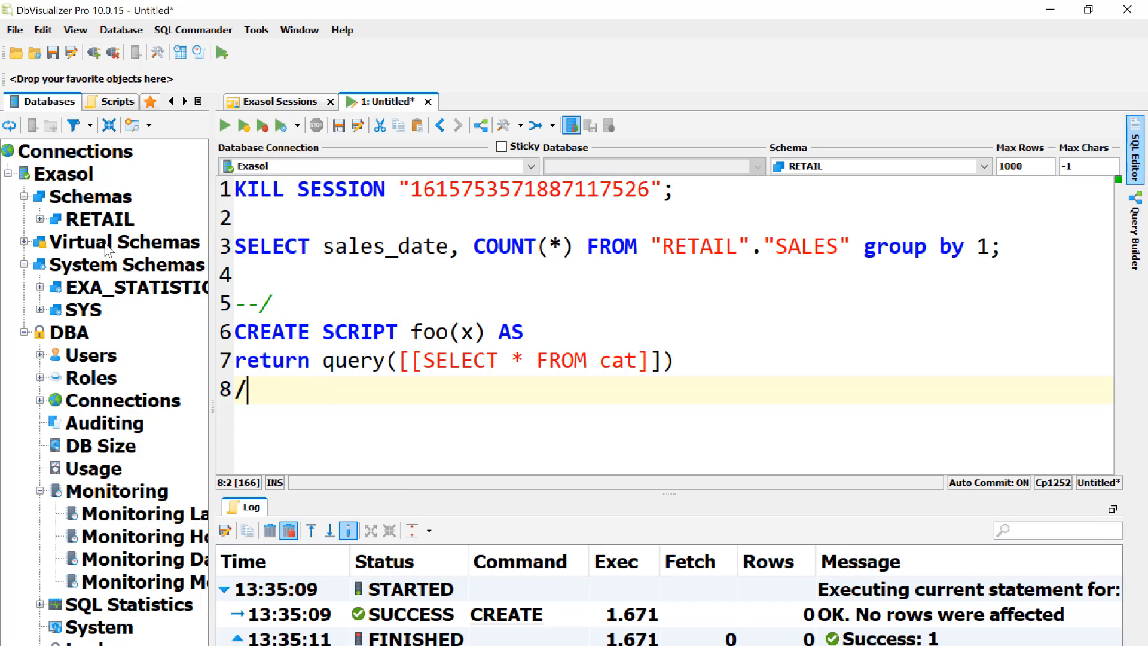
Step: Expand RETAIL and its Tables, then bring up the ARTICLE table's actions
left_click(39, 219)
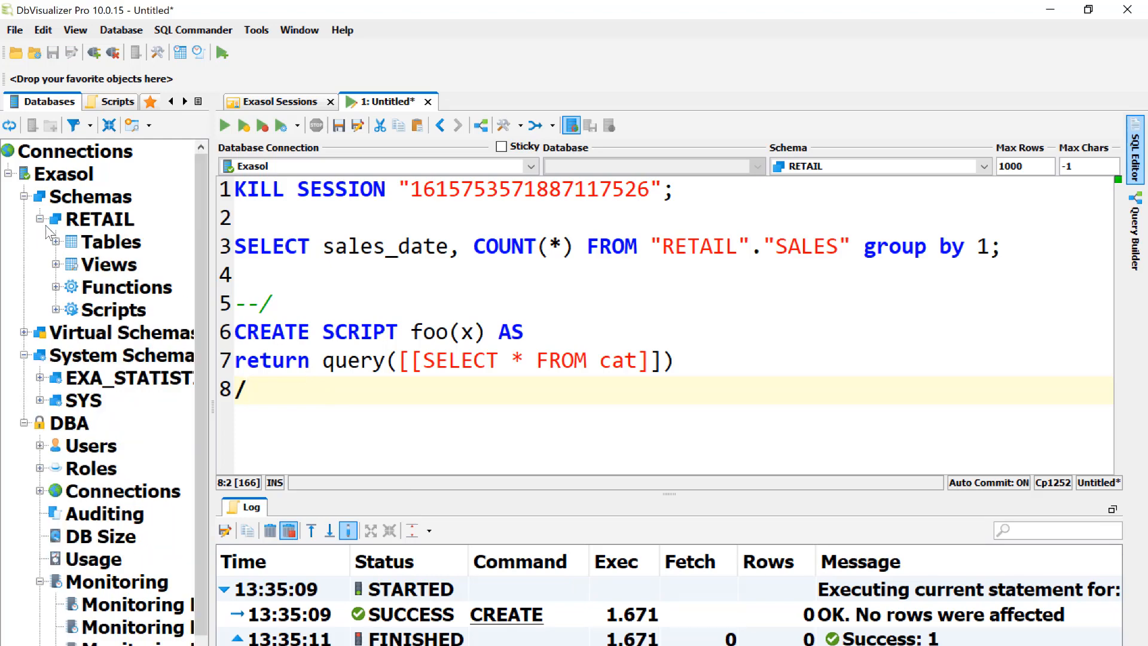
left_click(55, 241)
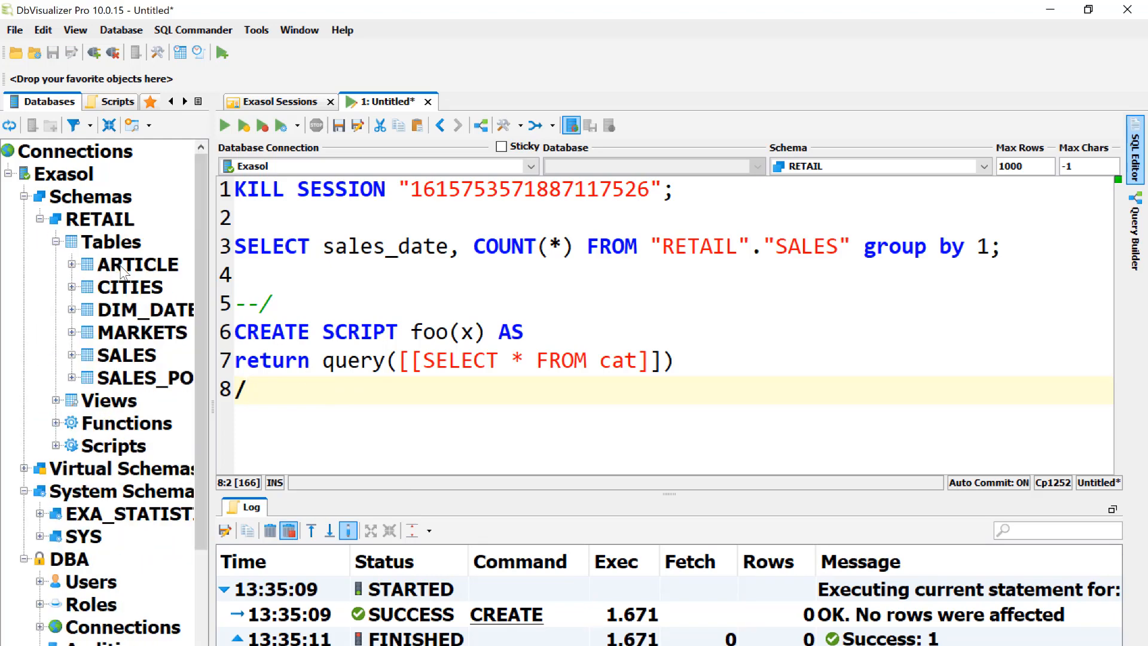
right_click(137, 264)
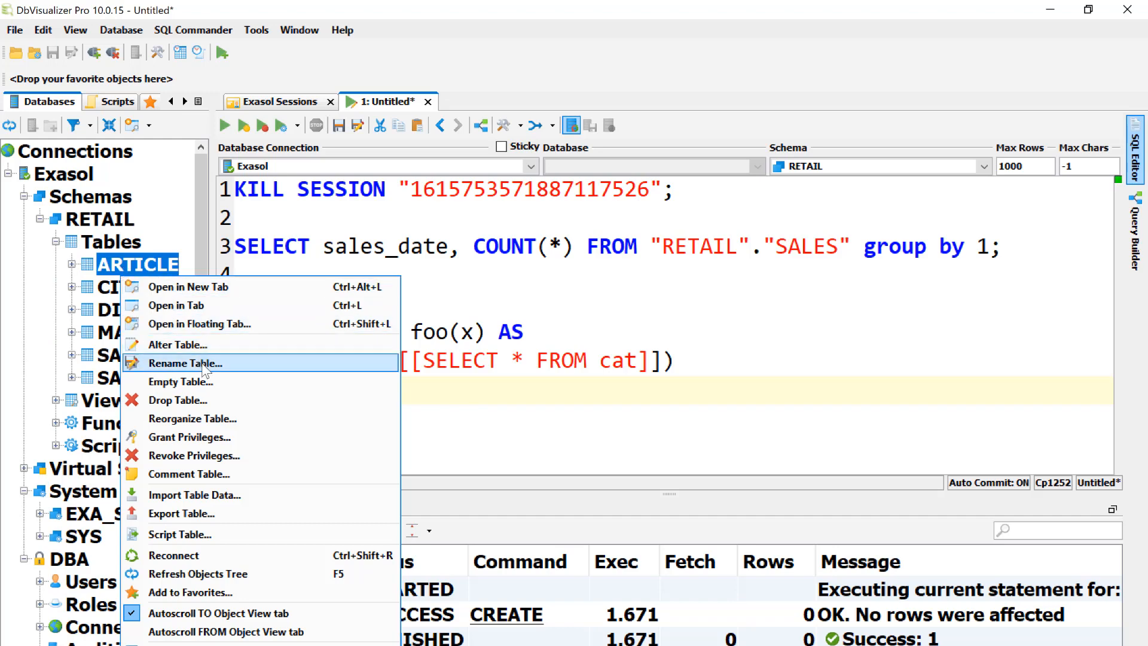
mouse_move(90, 238)
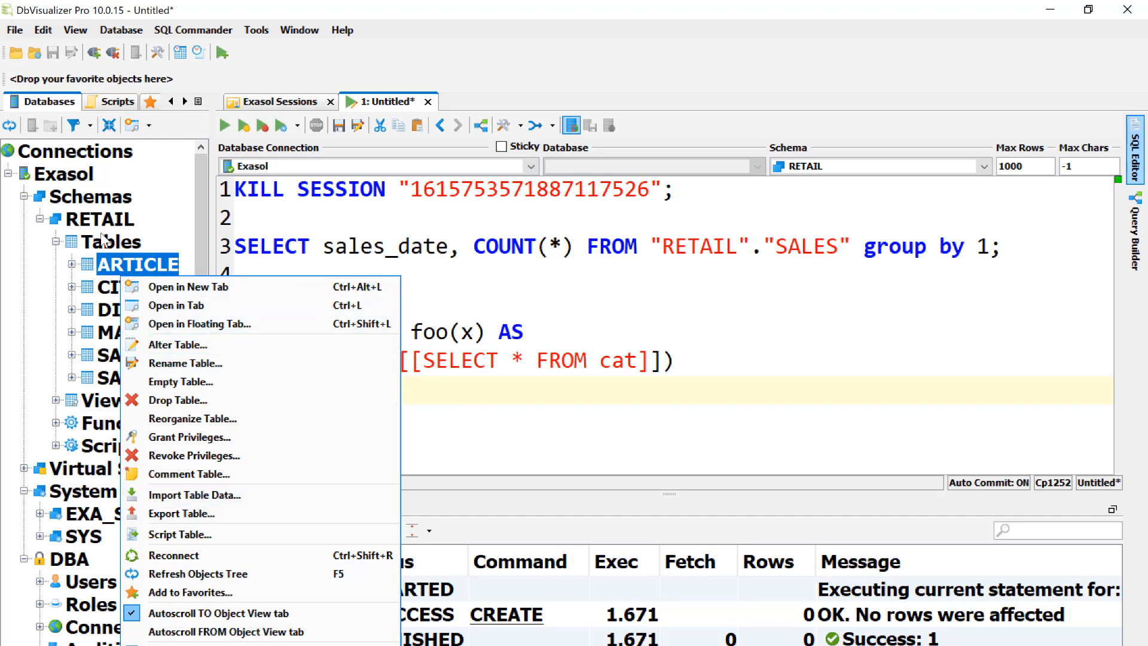
Step: Open ARTICLE in a tab and view its DDL and References graph
left_click(176, 305)
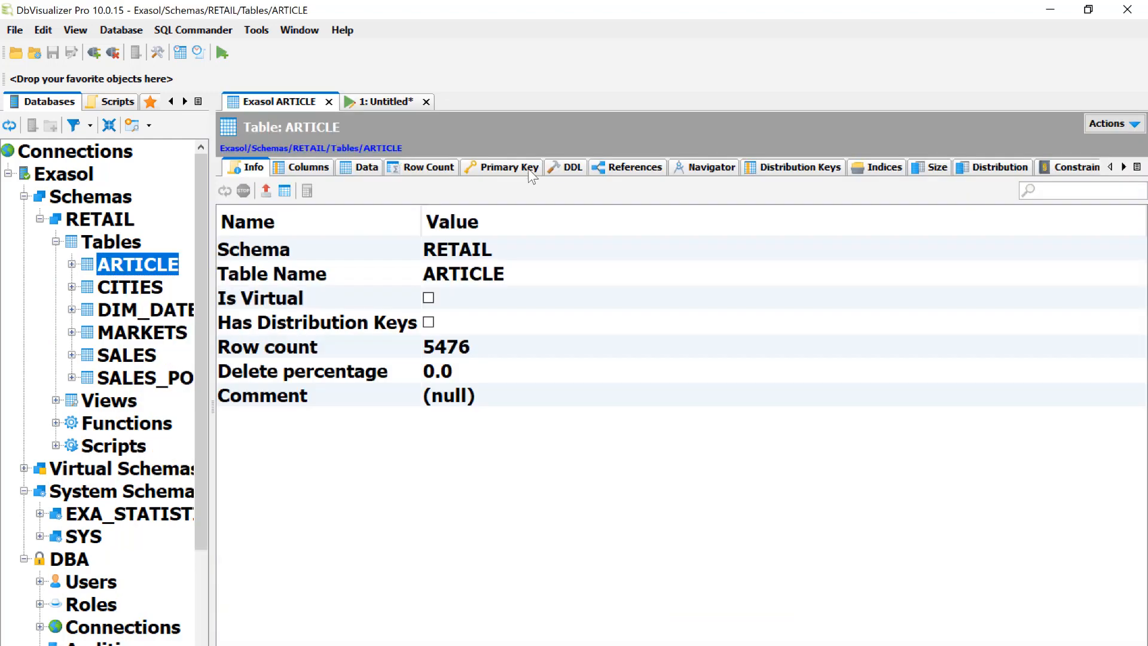
left_click(571, 167)
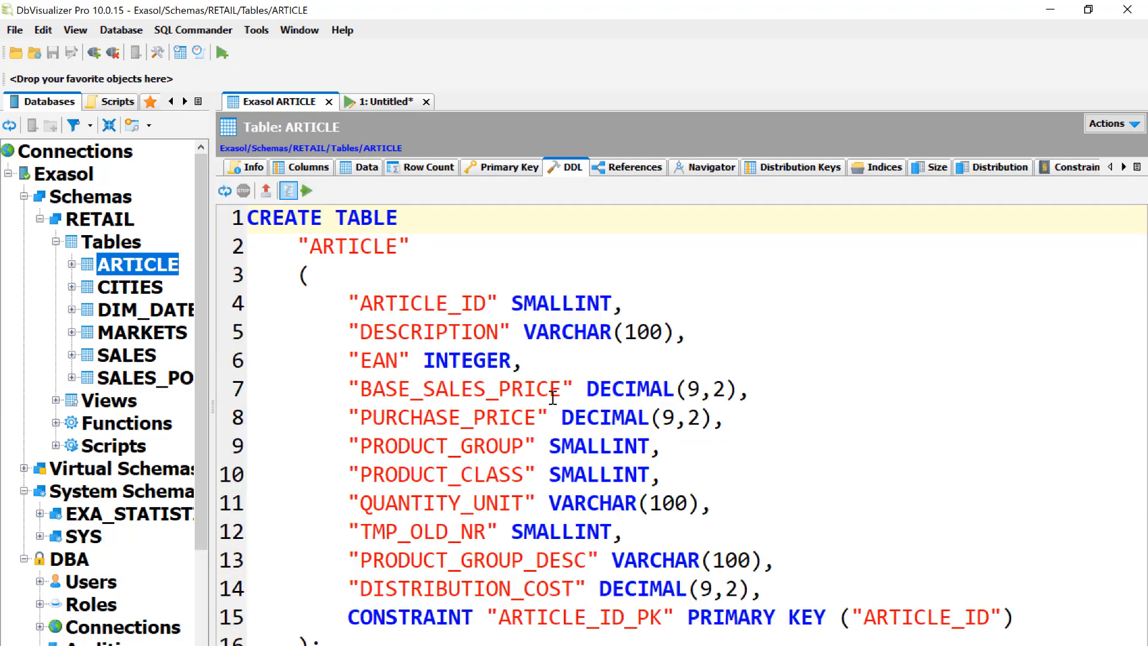
left_click(634, 166)
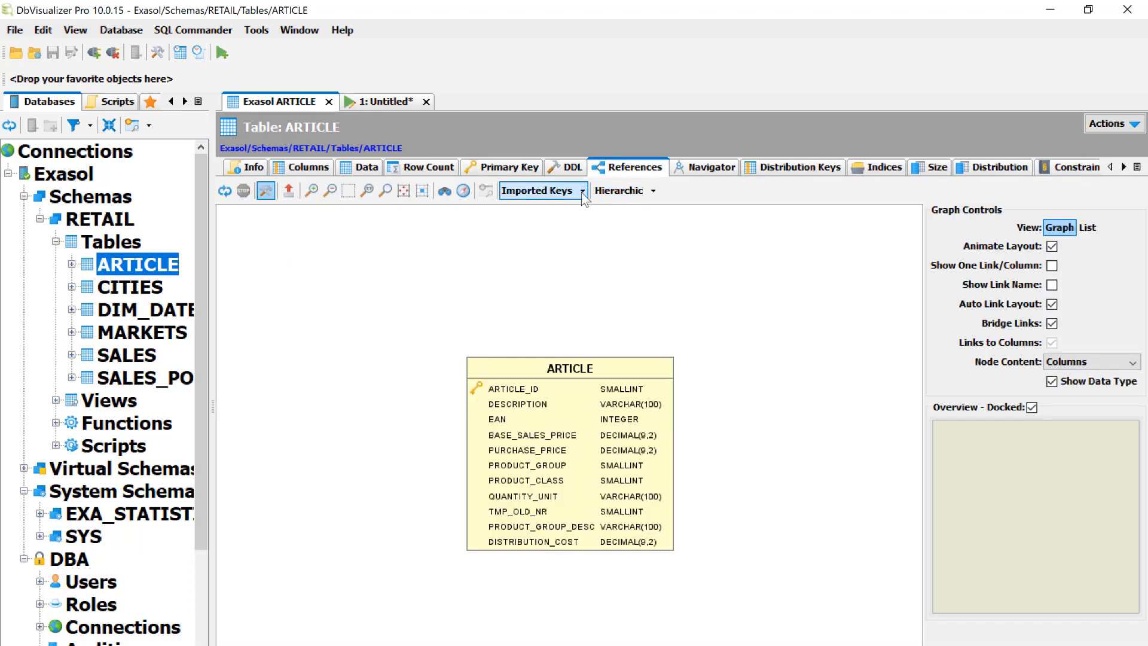